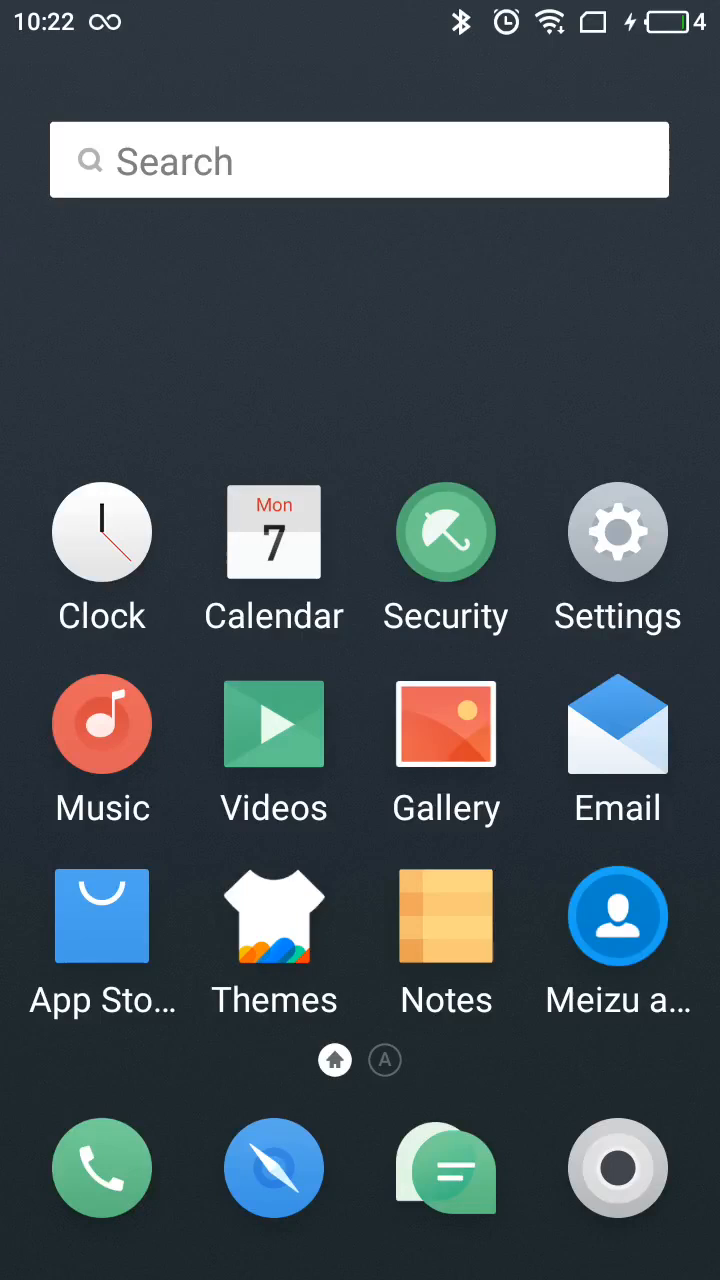
Swipe through the home screens to Settings and go into the Battery settings.
{"action": "scroll", "scroll_direction": "left", "scroll_amount": 3}
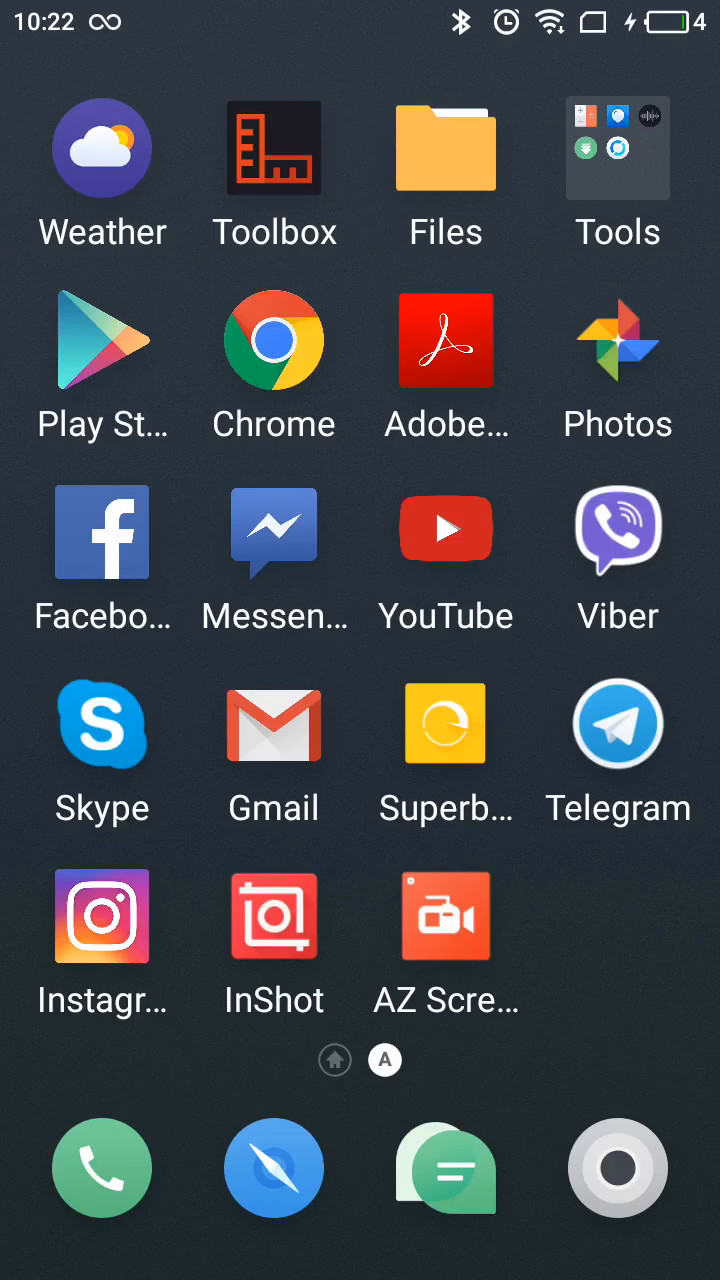
{"action": "scroll", "scroll_direction": "left", "scroll_amount": 3}
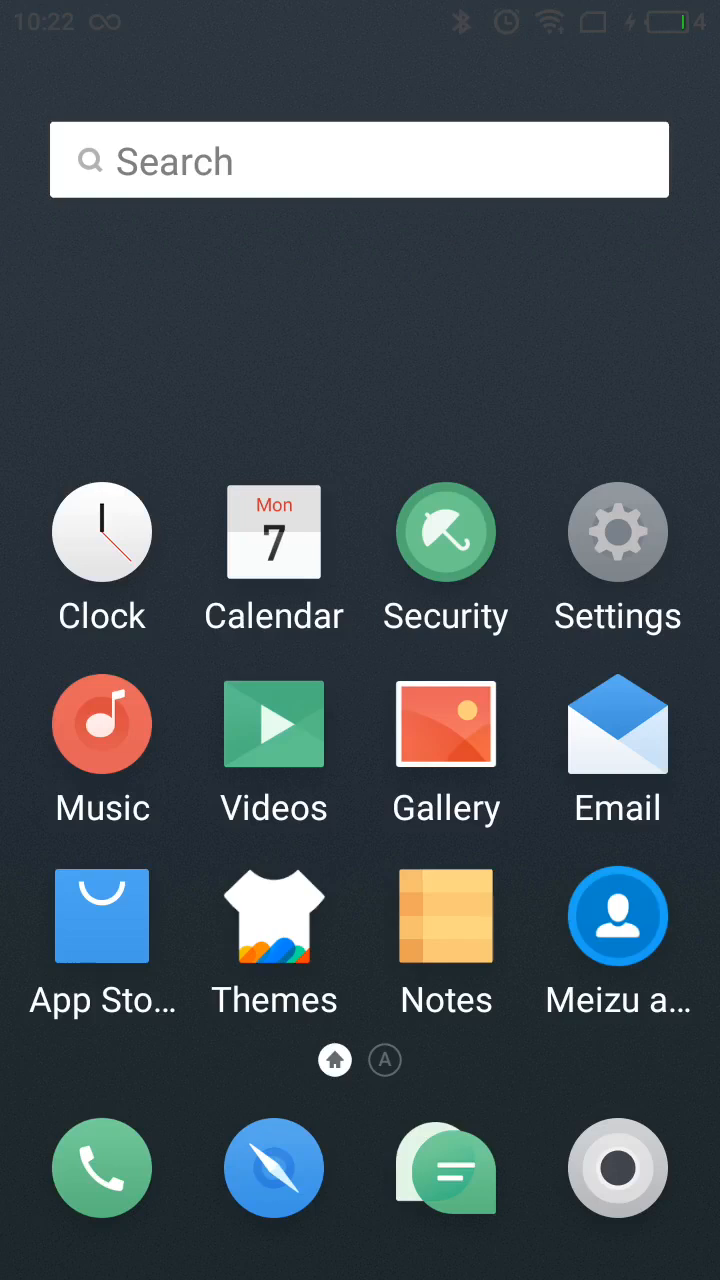
{"action": "left_click", "coordinate": [616, 532]}
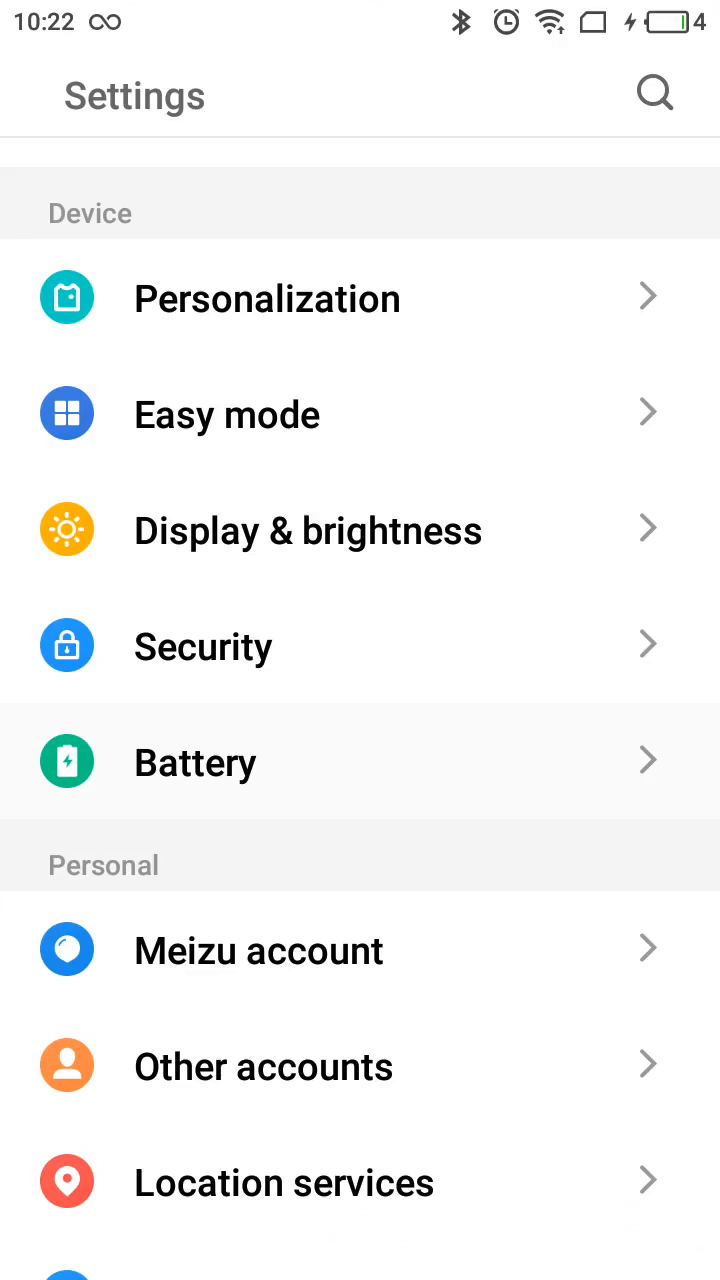
{"action": "left_click", "coordinate": [196, 760]}
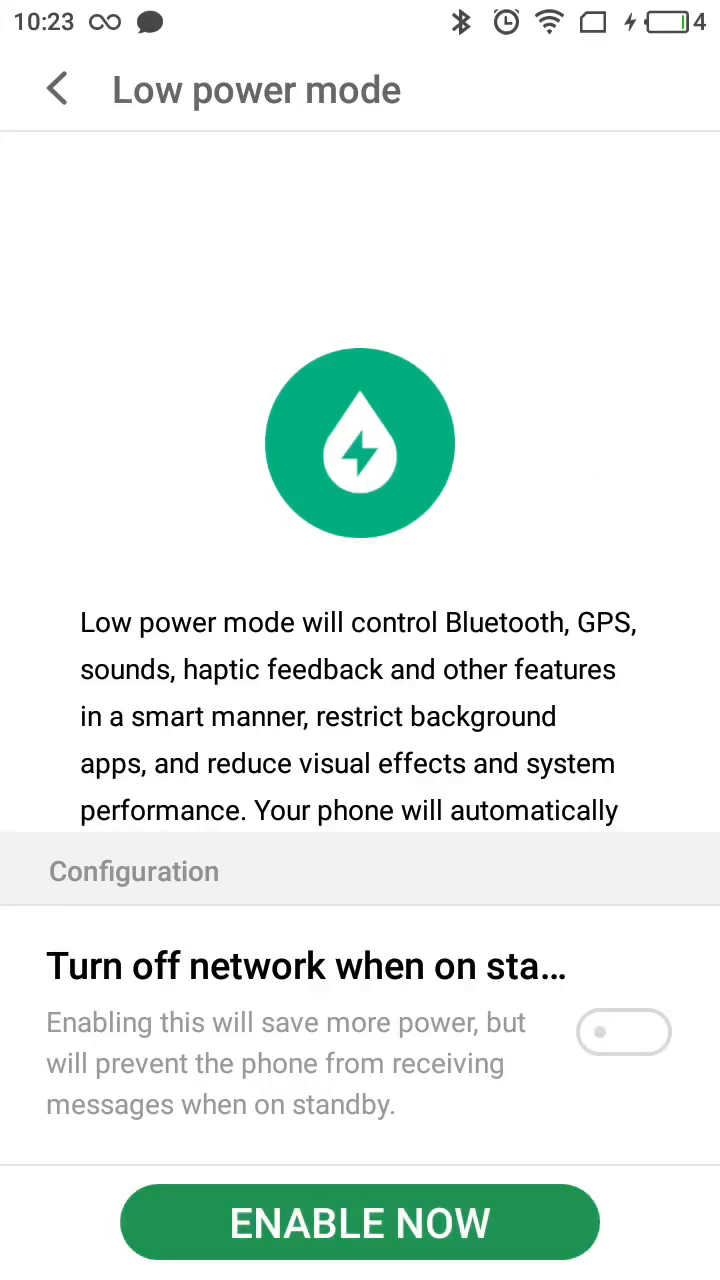
Enable Low power mode now and return to Battery Manager showing it On.
{"action": "left_click", "coordinate": [360, 1220]}
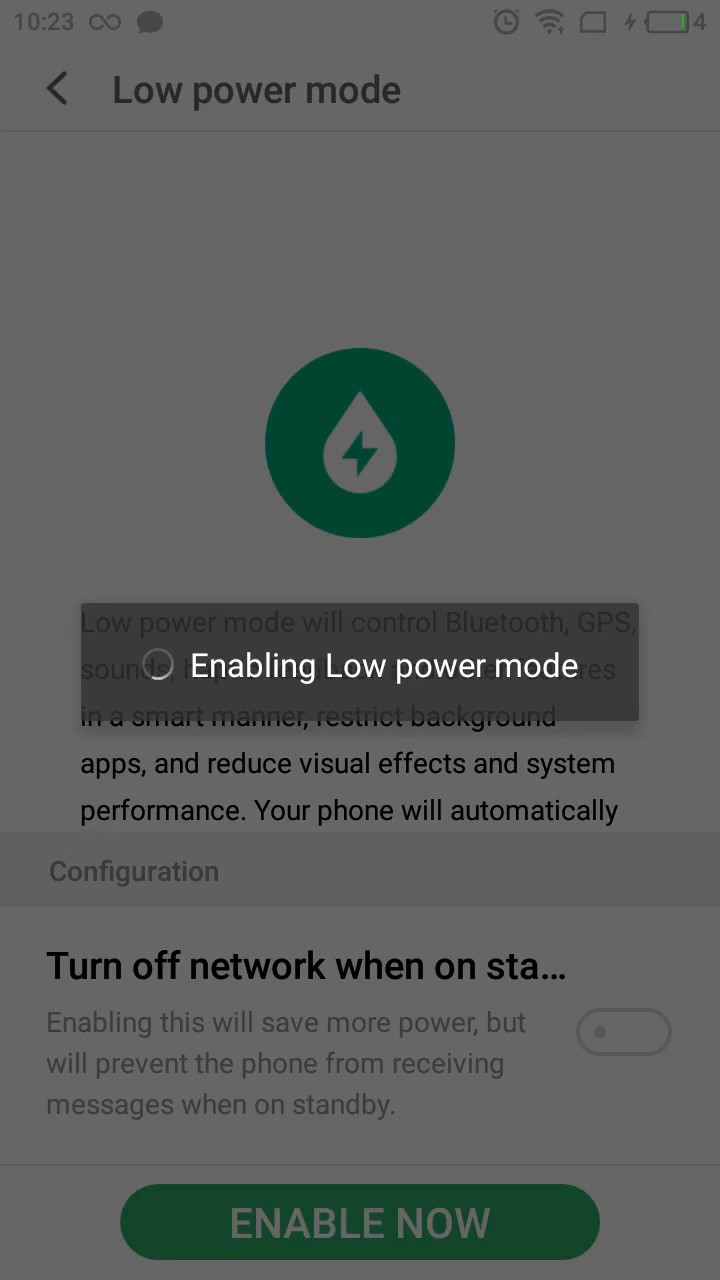
{"action": "left_click", "coordinate": [360, 1220]}
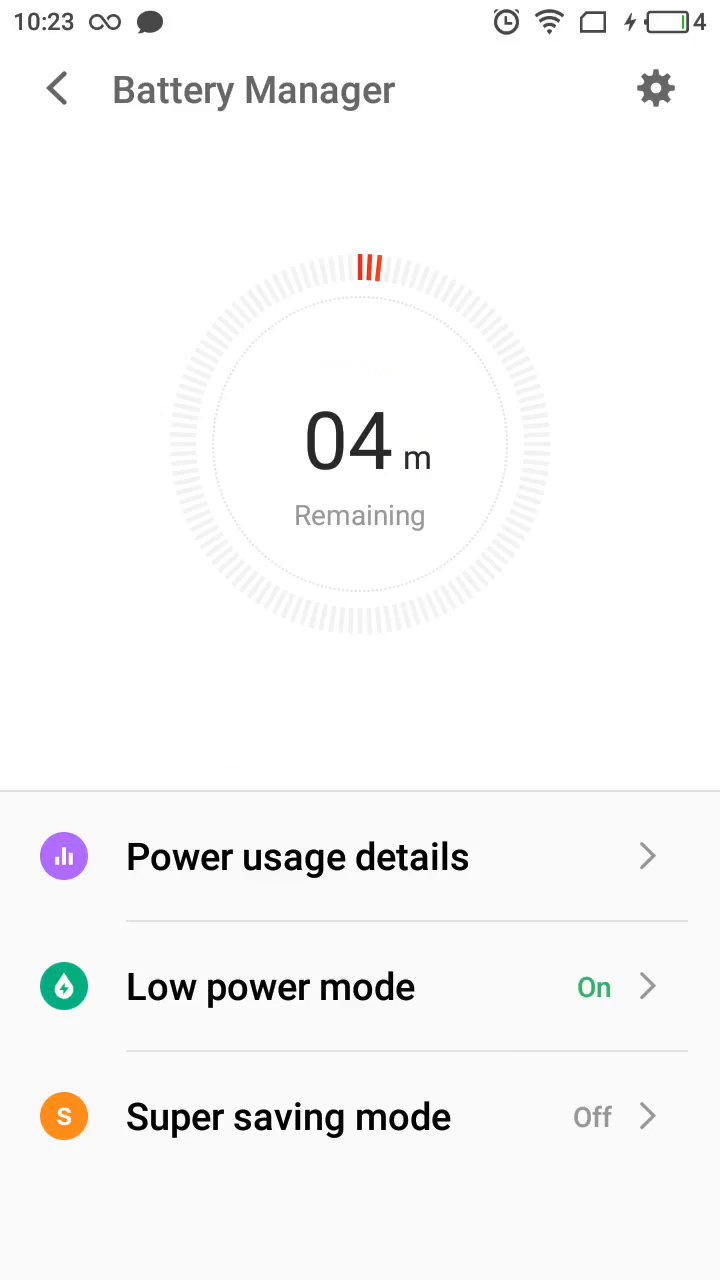
Compare the 12-hour usage Overview chart with the Hardware breakdown, then return to Battery Manager.
{"action": "left_click", "coordinate": [410, 856]}
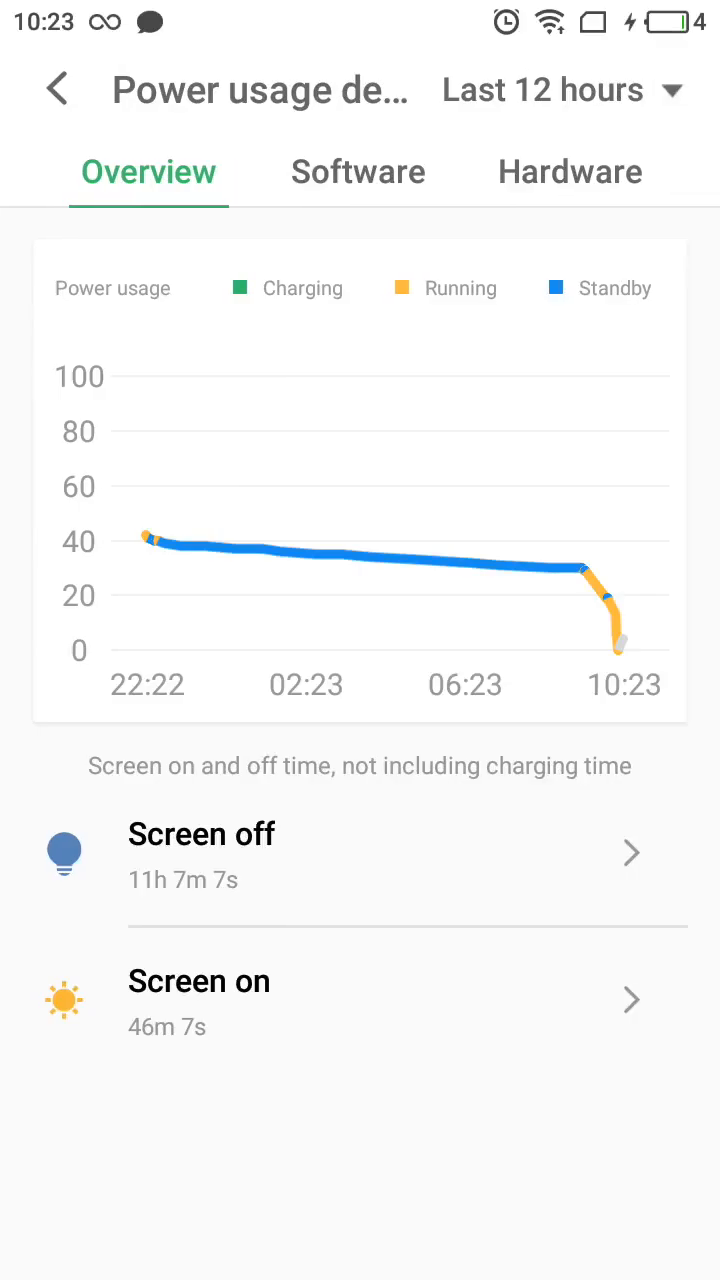
{"action": "left_click", "coordinate": [356, 172]}
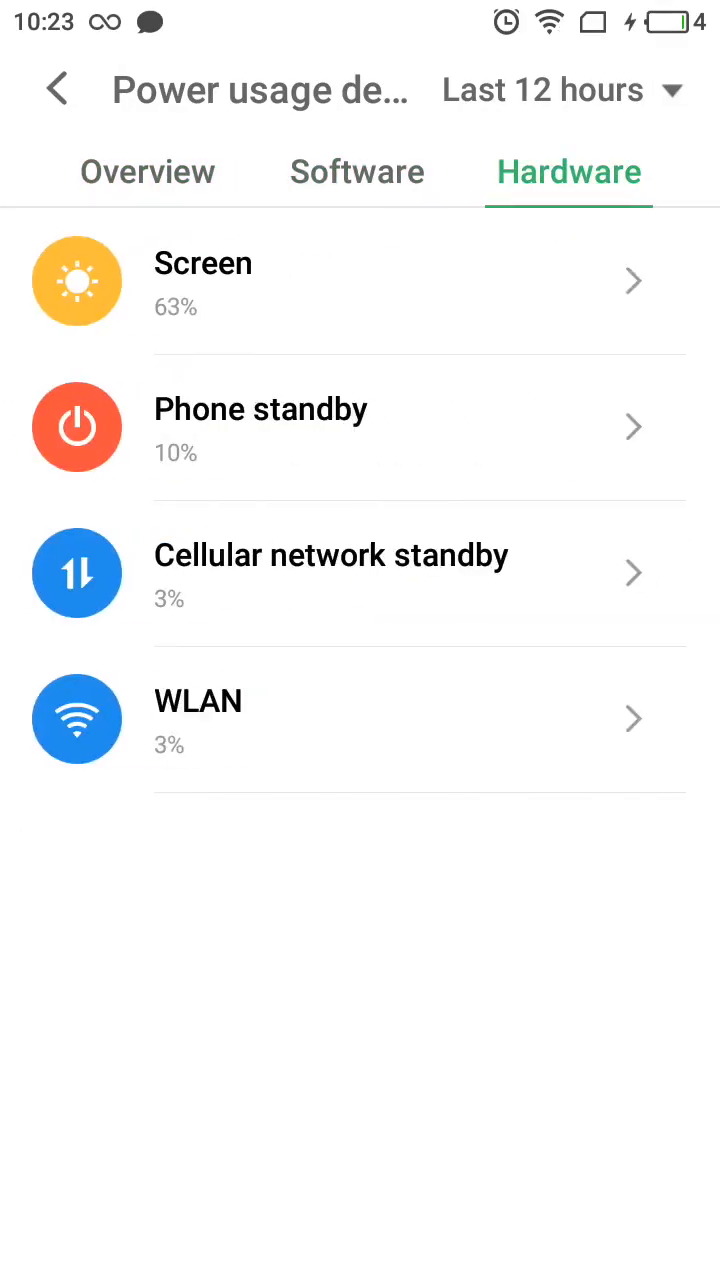
{"action": "left_click", "coordinate": [148, 172]}
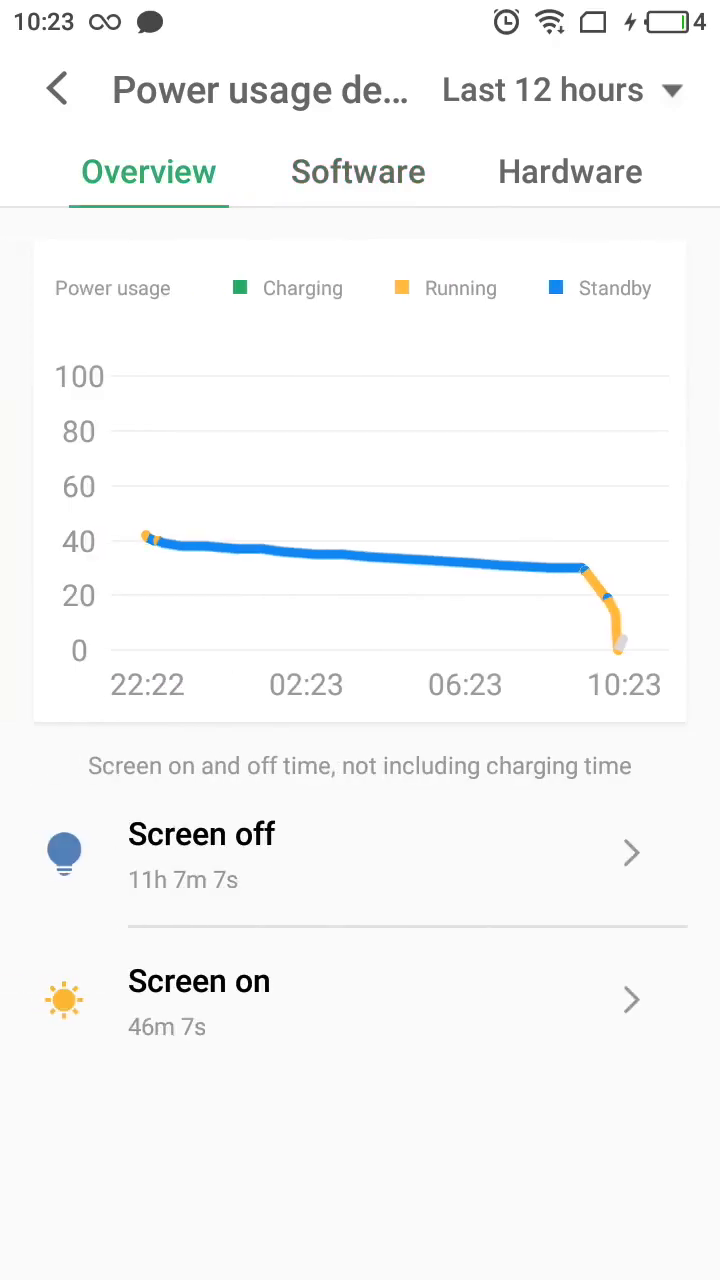
{"action": "left_click", "coordinate": [568, 172]}
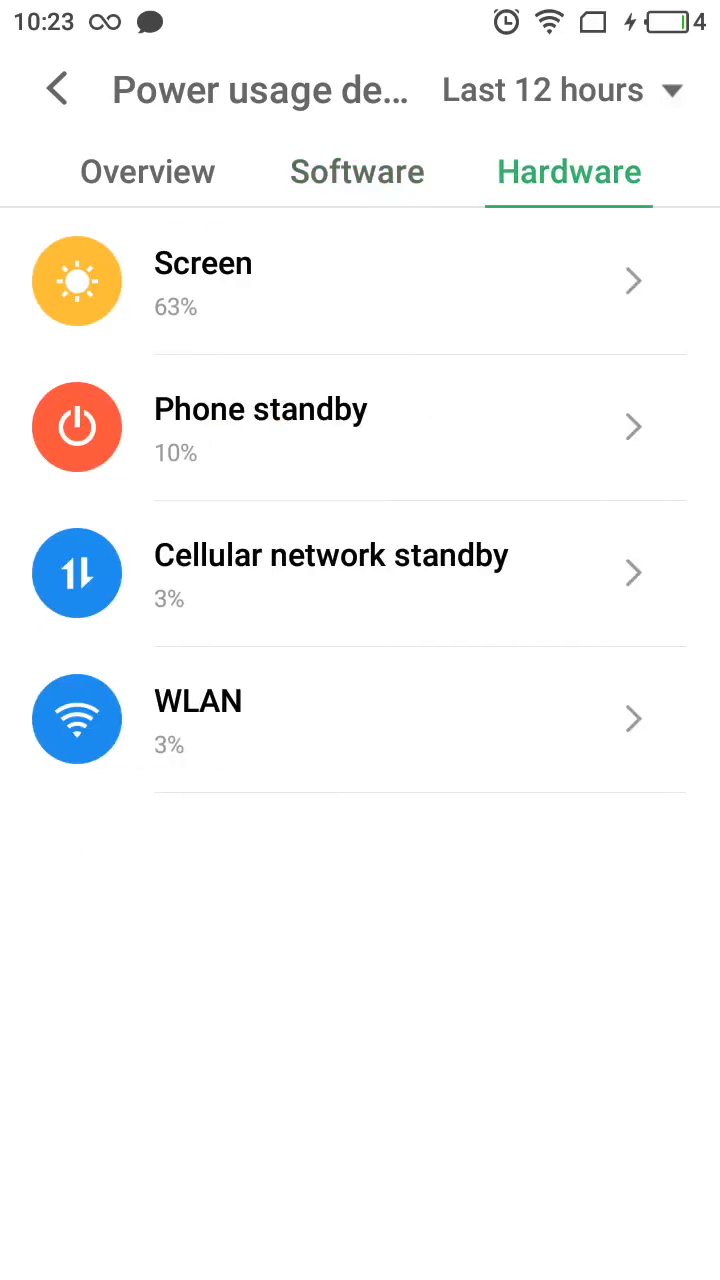
{"action": "left_click", "coordinate": [56, 90]}
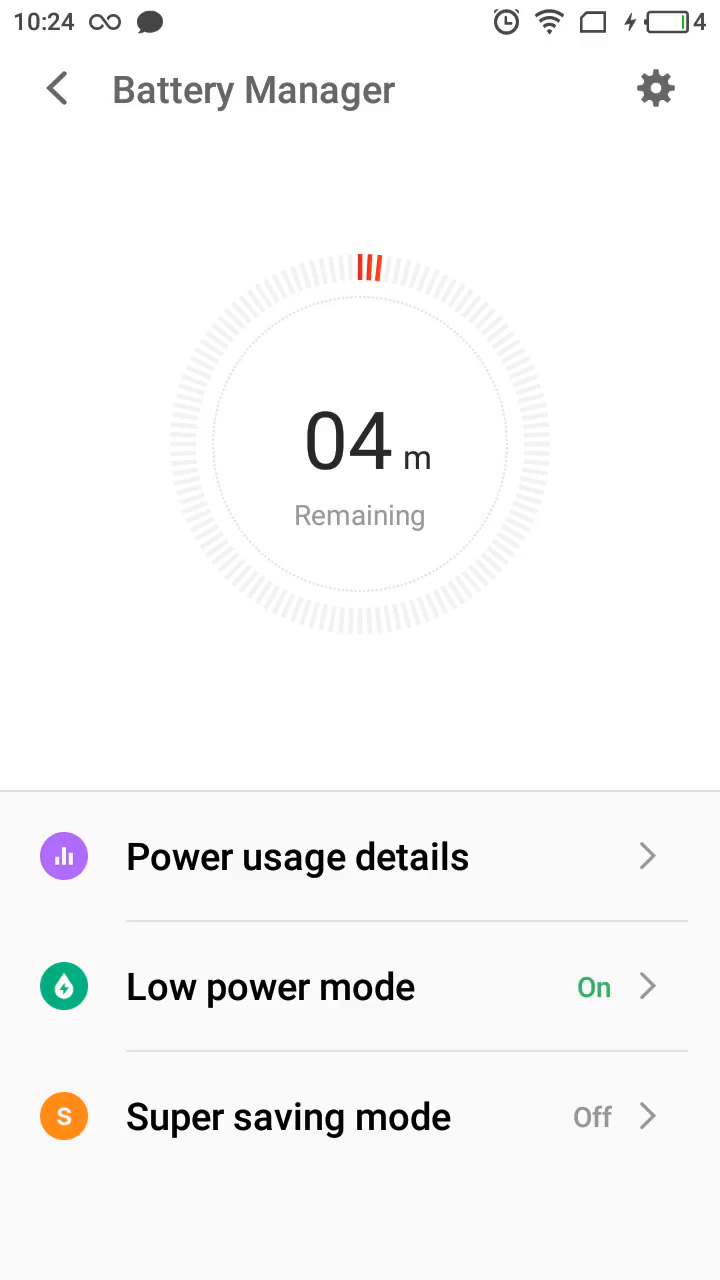
Go back from Battery Manager to the main Settings list.
{"action": "left_click", "coordinate": [56, 88]}
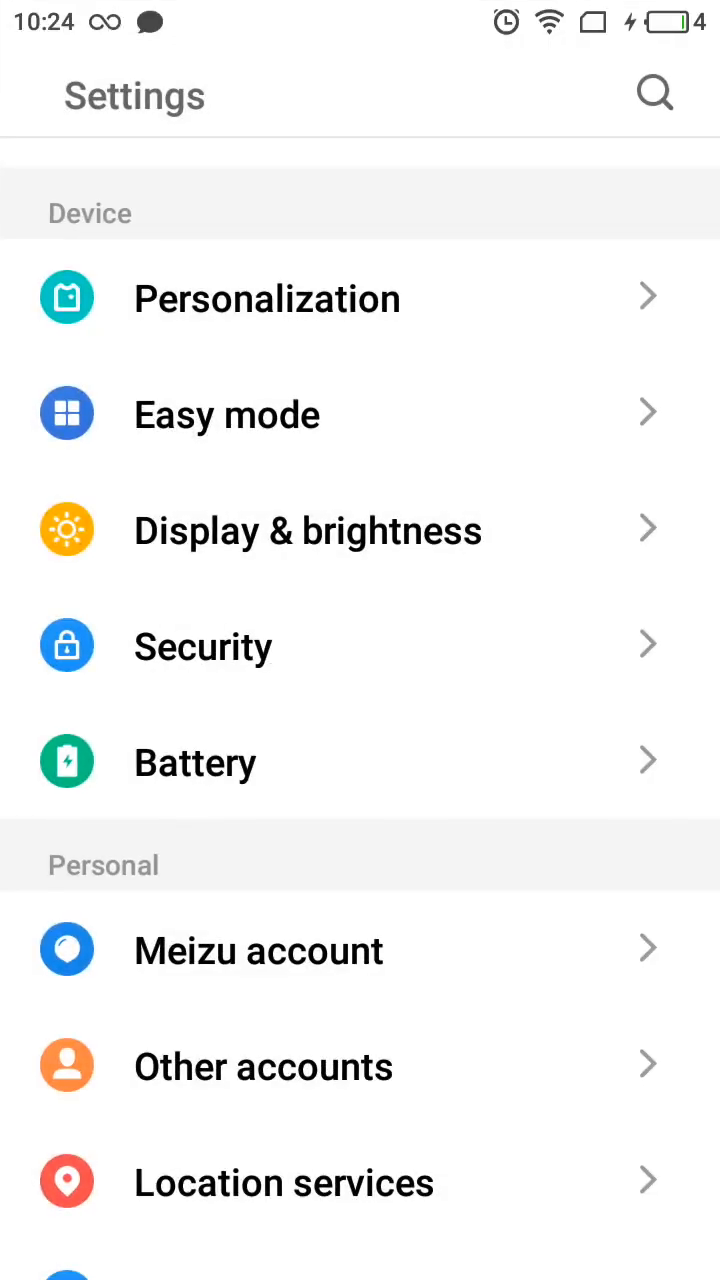